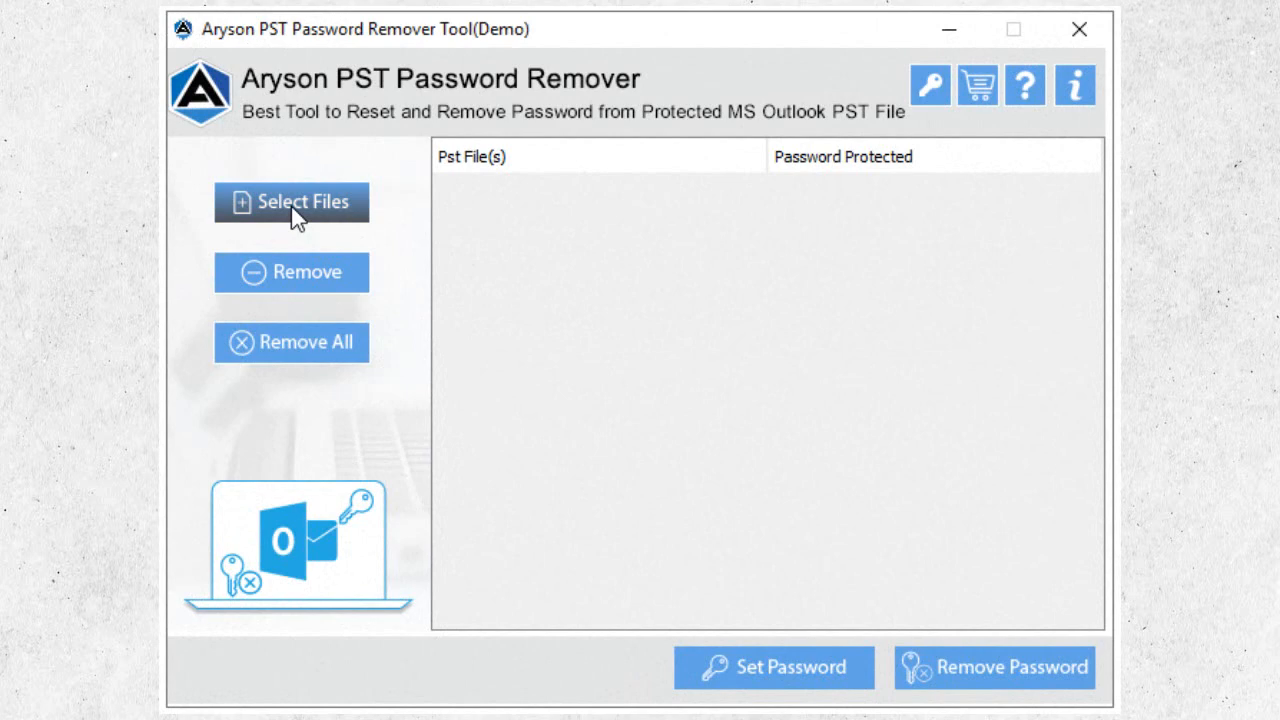
Add the password-protected Outlook PST file from the case folder to the file list.
{"action": "left_click", "coordinate": [292, 200]}
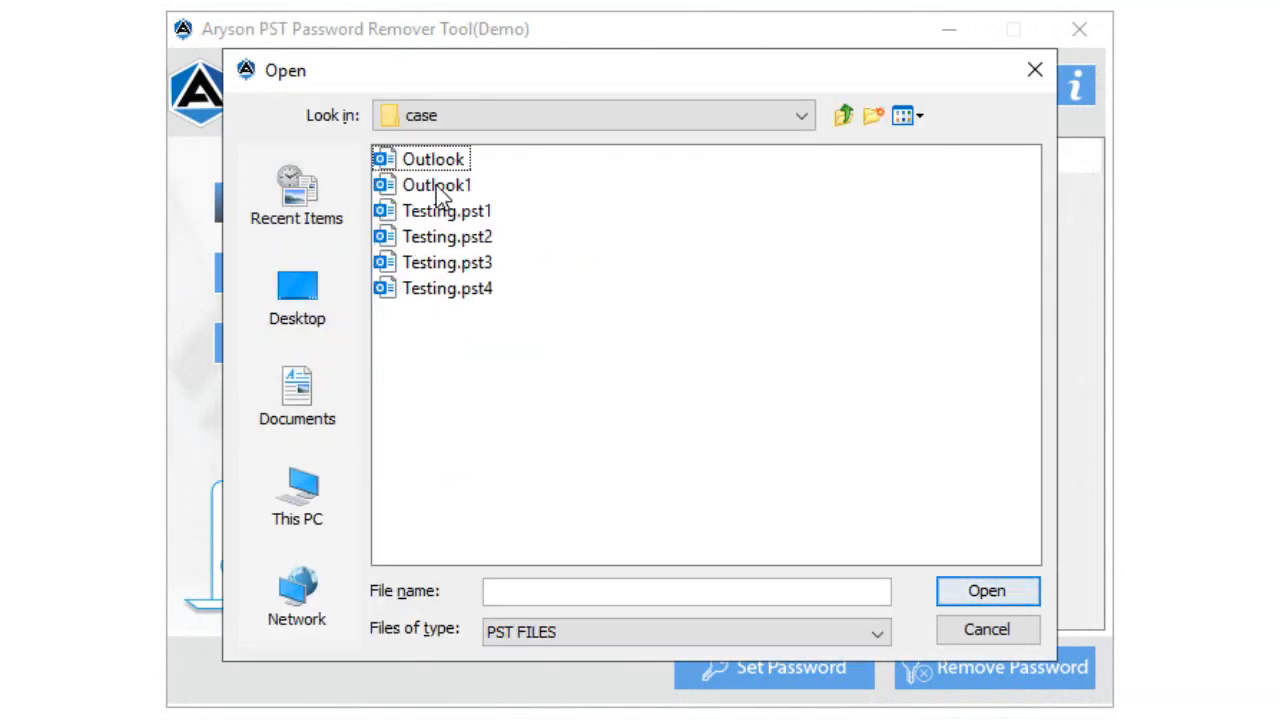
{"action": "left_click", "coordinate": [986, 590]}
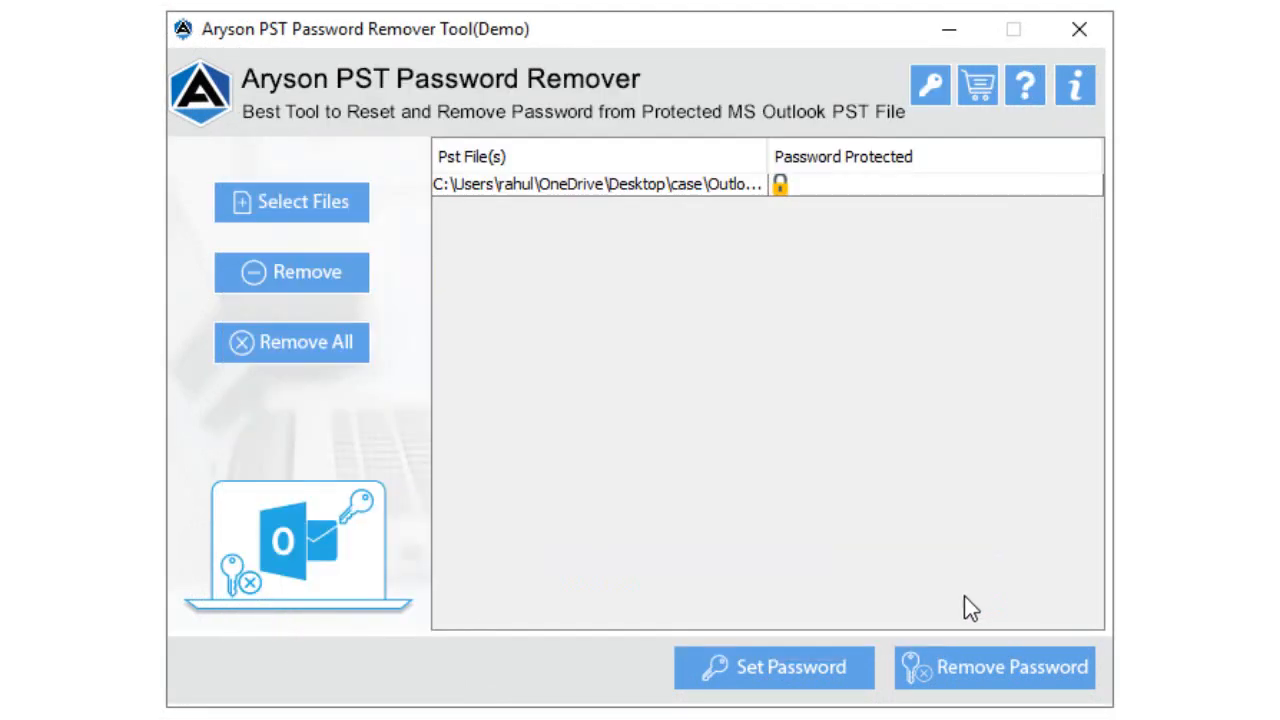
{"action": "mouse_move", "coordinate": [780, 228]}
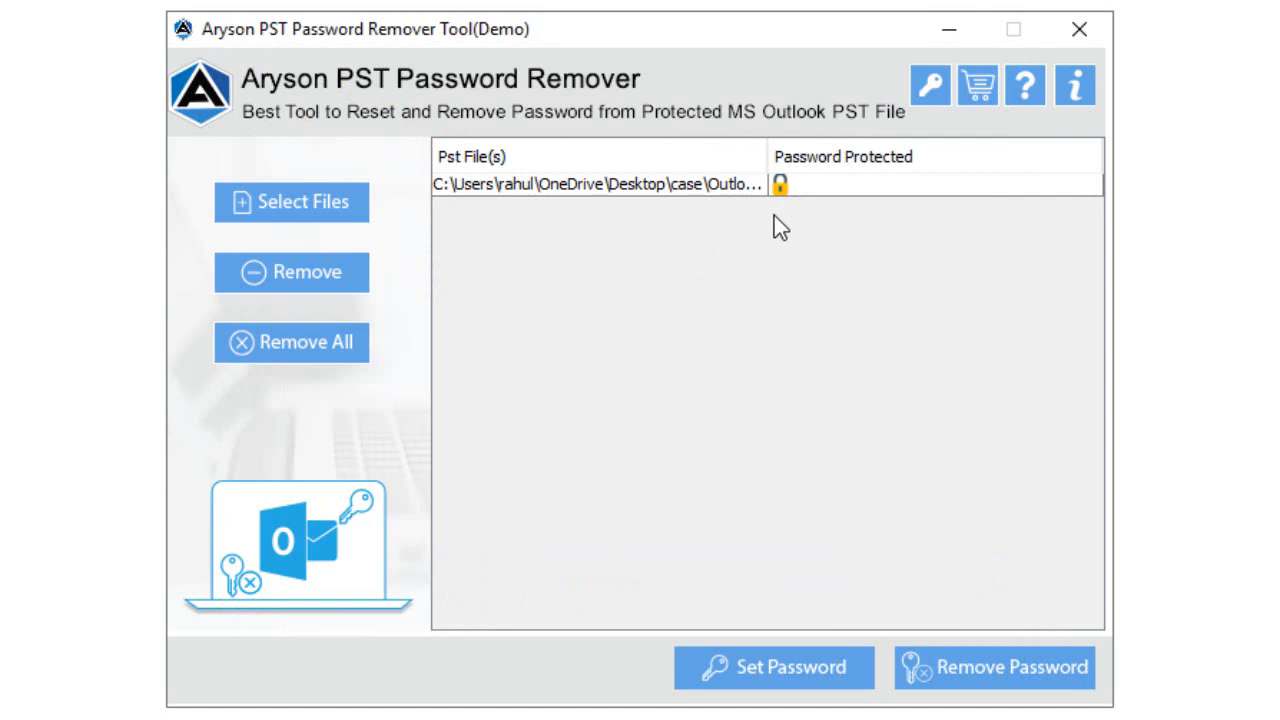
{"action": "mouse_move", "coordinate": [964, 642]}
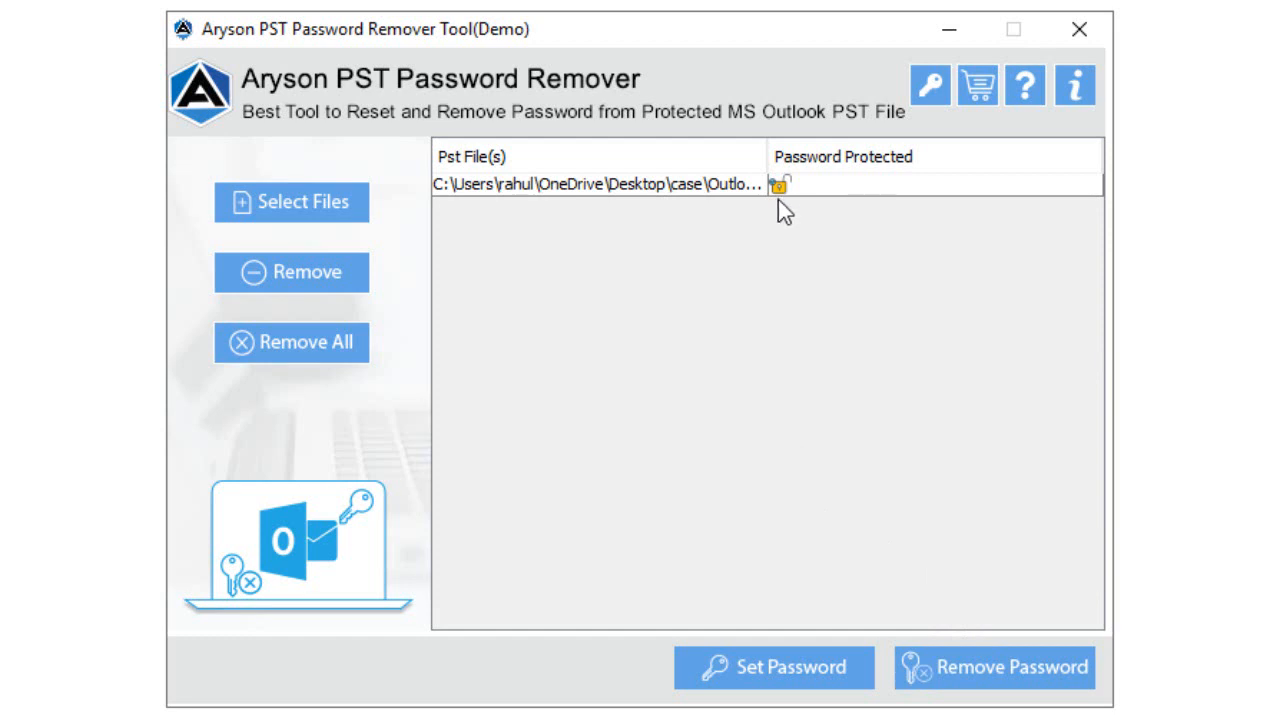
{"action": "left_click", "coordinate": [292, 202]}
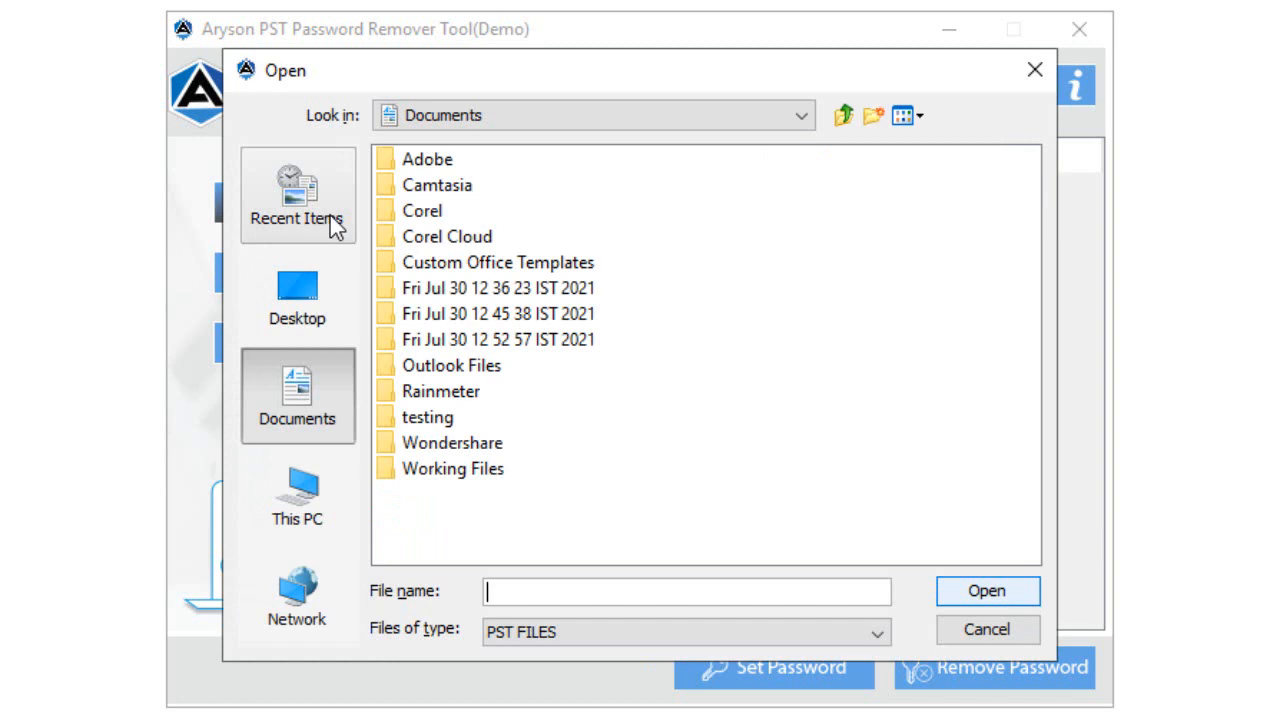
{"action": "left_click", "coordinate": [296, 292]}
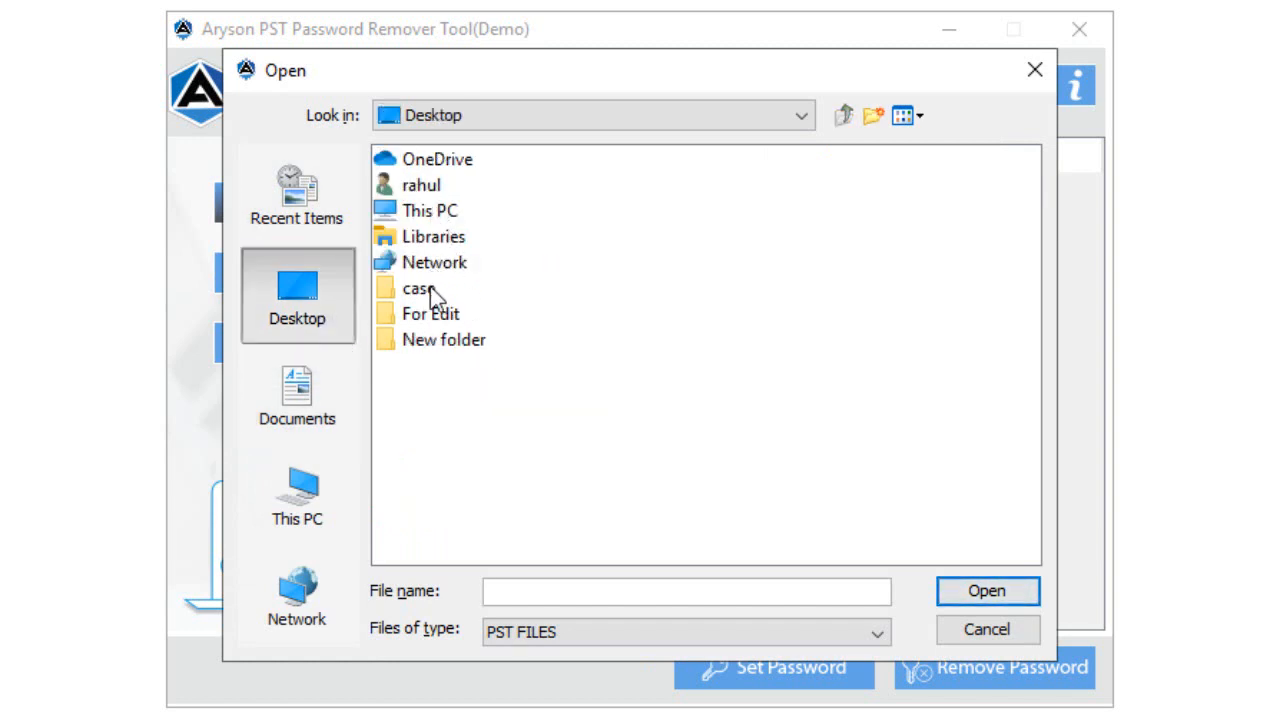
{"action": "left_click", "coordinate": [418, 288]}
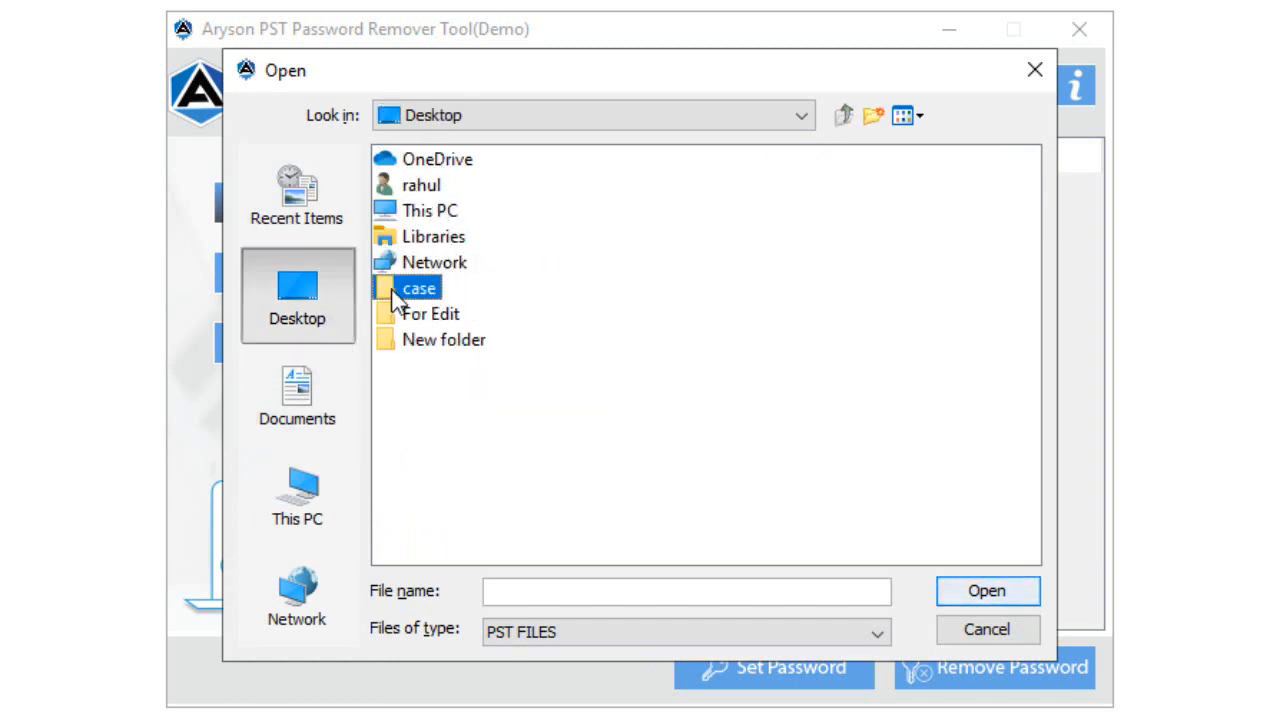
{"action": "left_click", "coordinate": [986, 592]}
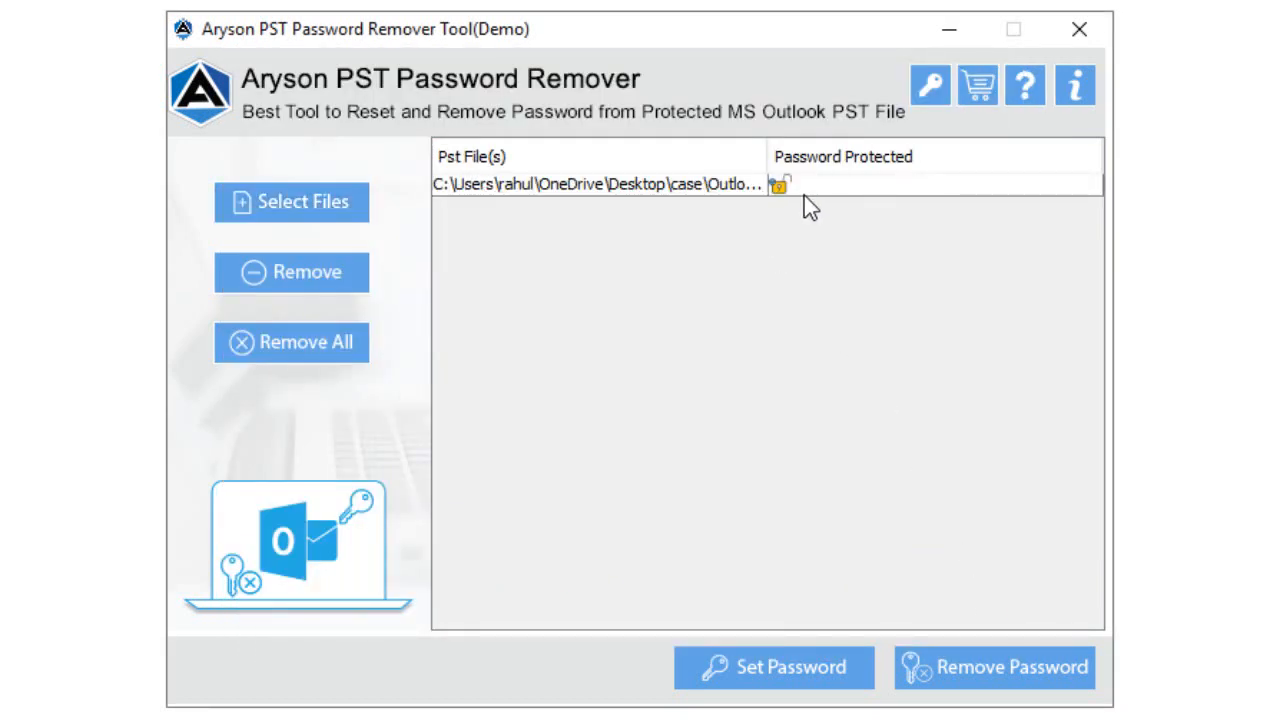
{"action": "mouse_move", "coordinate": [758, 496]}
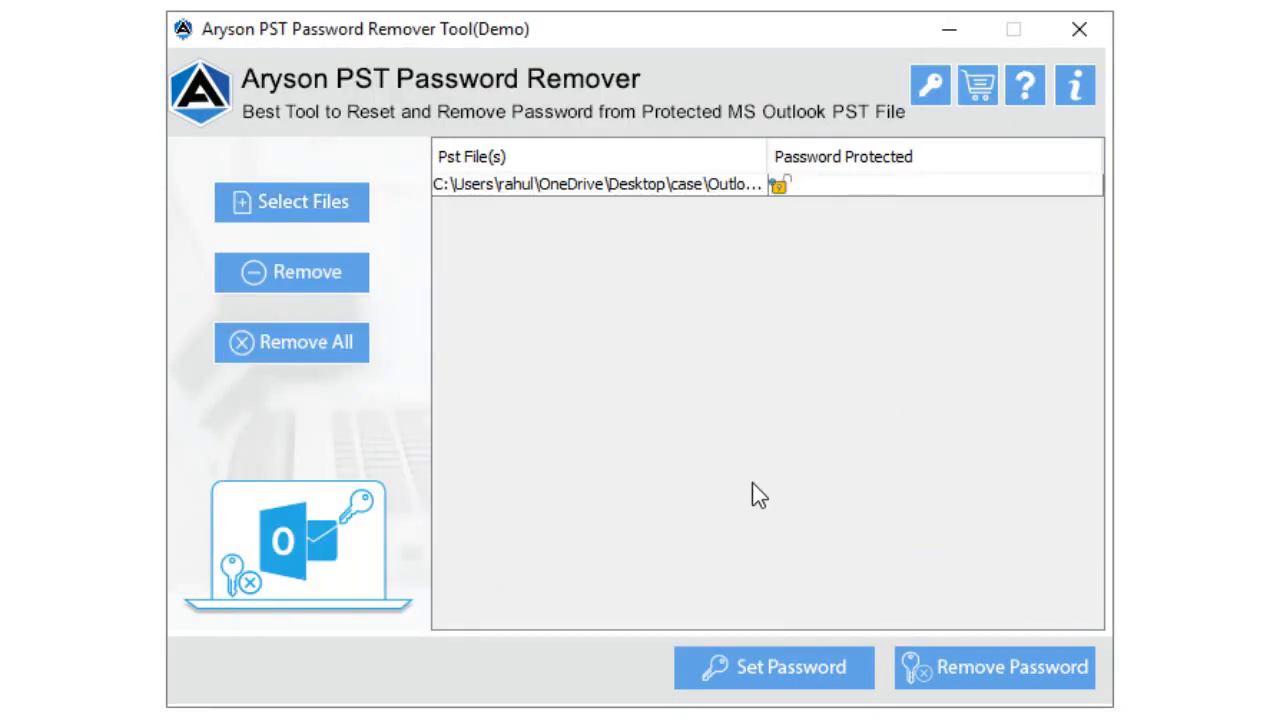
{"action": "left_click", "coordinate": [772, 668]}
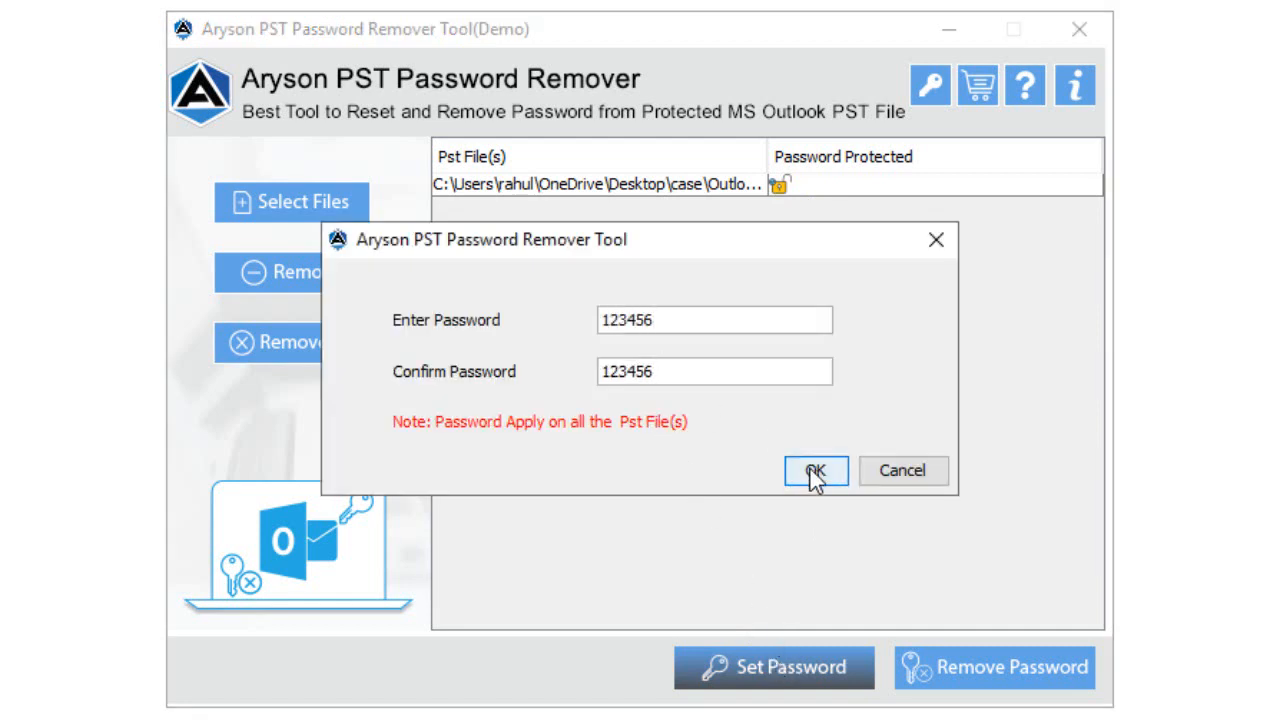
{"action": "left_click", "coordinate": [816, 470]}
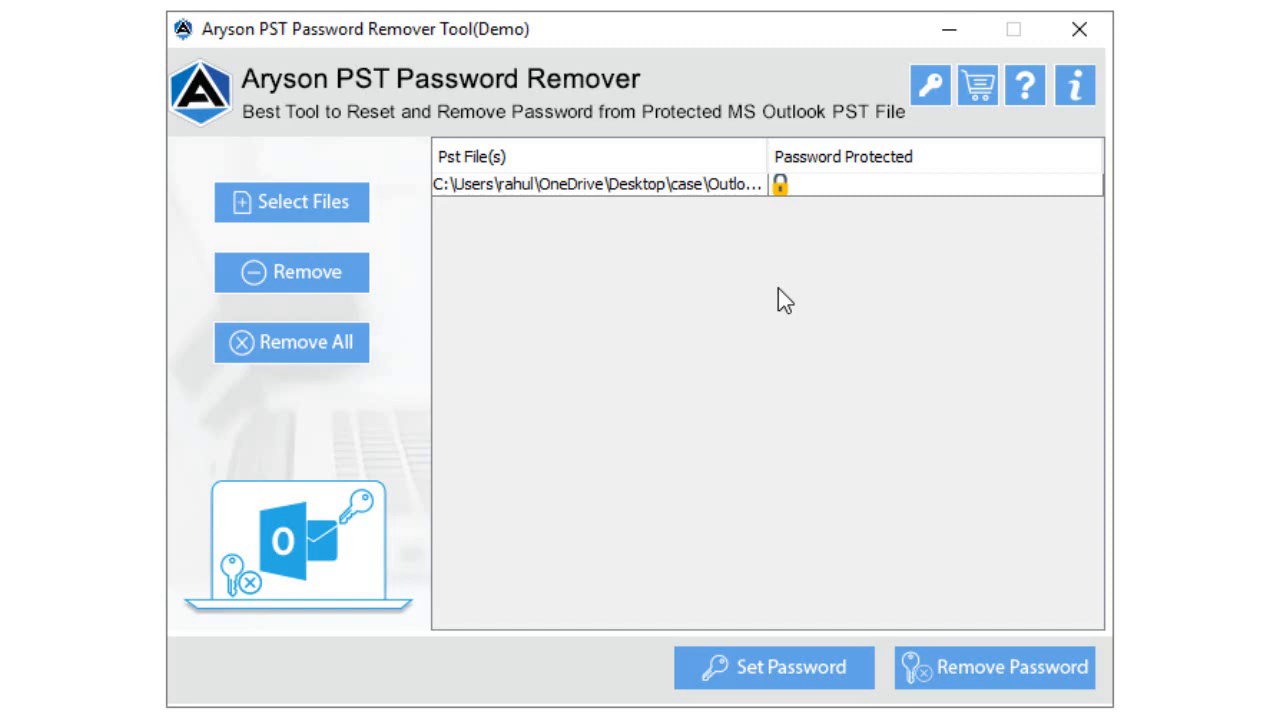